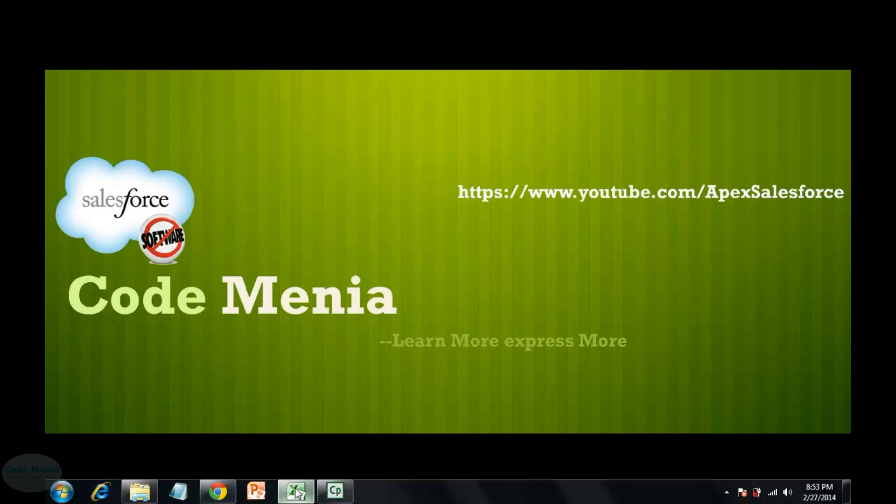
Show the Sample UTF8 workbook of seven Account fields and Chinese translations in Excel.
{"action": "left_click", "coordinate": [295, 490]}
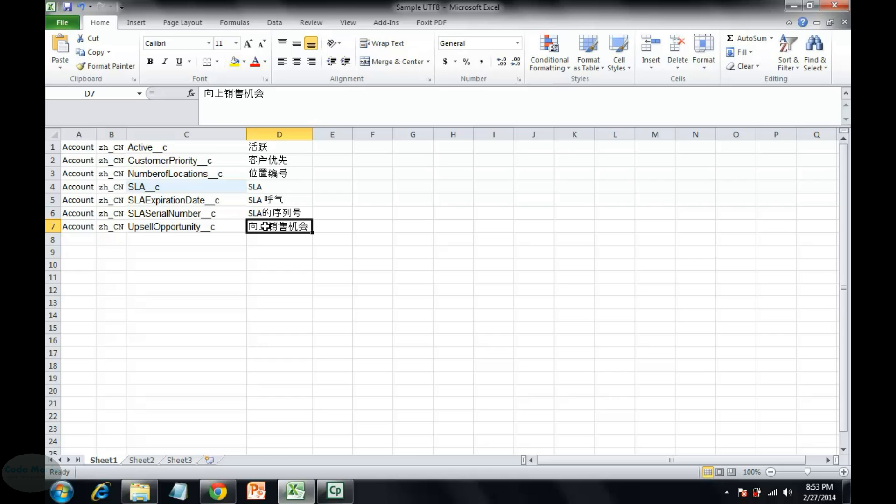
{"action": "mouse_move", "coordinate": [252, 257]}
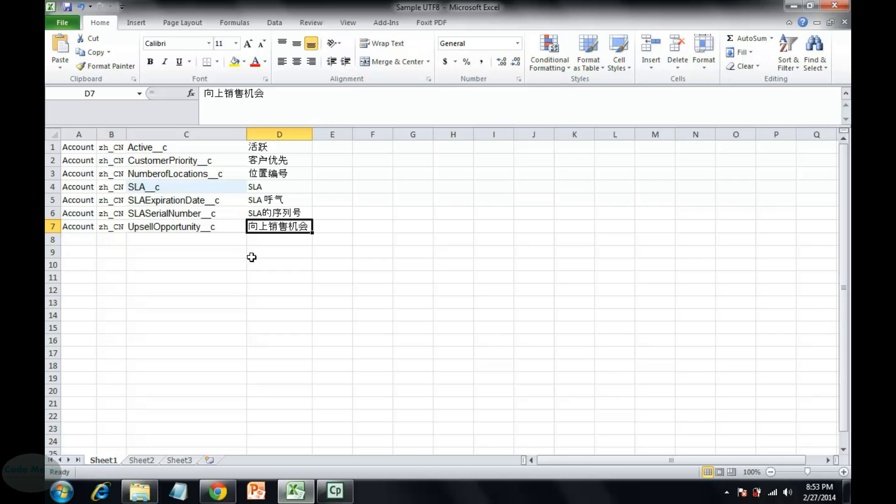
{"action": "mouse_move", "coordinate": [275, 161]}
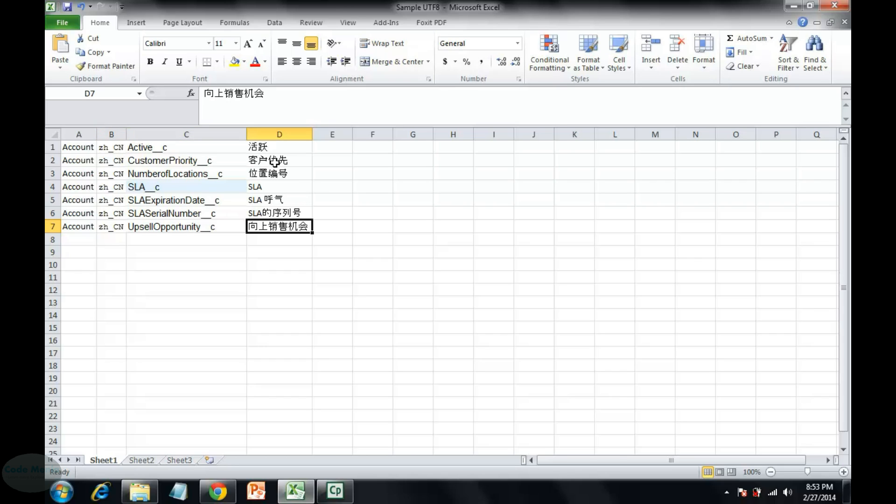
{"action": "mouse_move", "coordinate": [263, 241]}
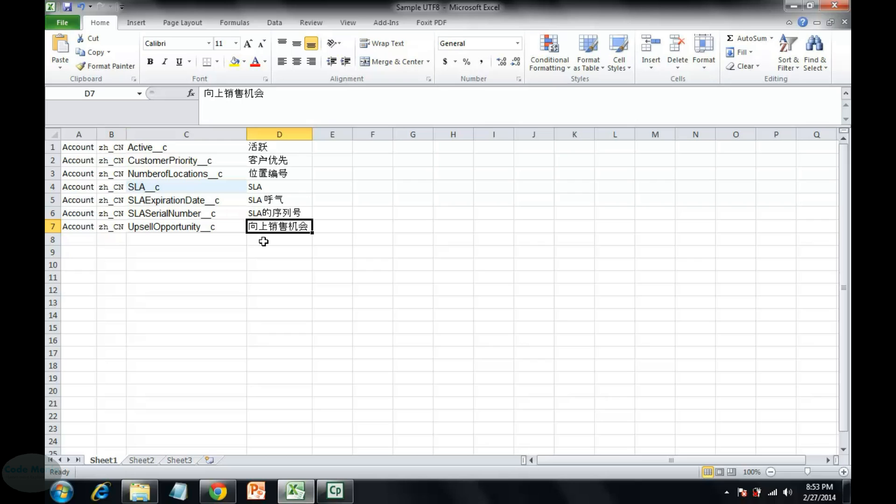
{"action": "mouse_move", "coordinate": [265, 240]}
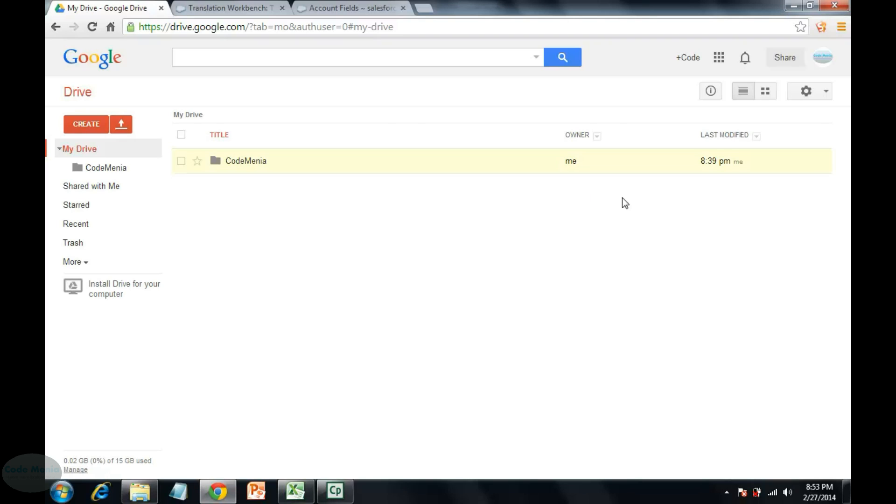
{"action": "mouse_move", "coordinate": [672, 174]}
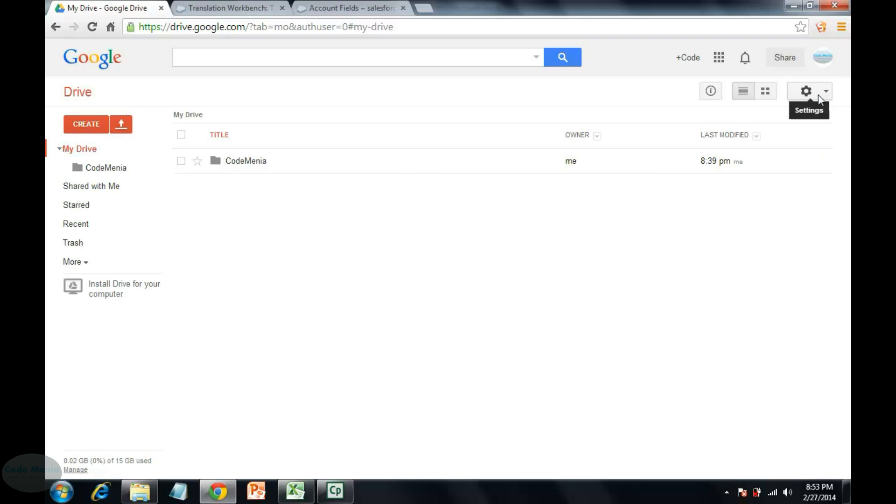
{"action": "left_click", "coordinate": [806, 91]}
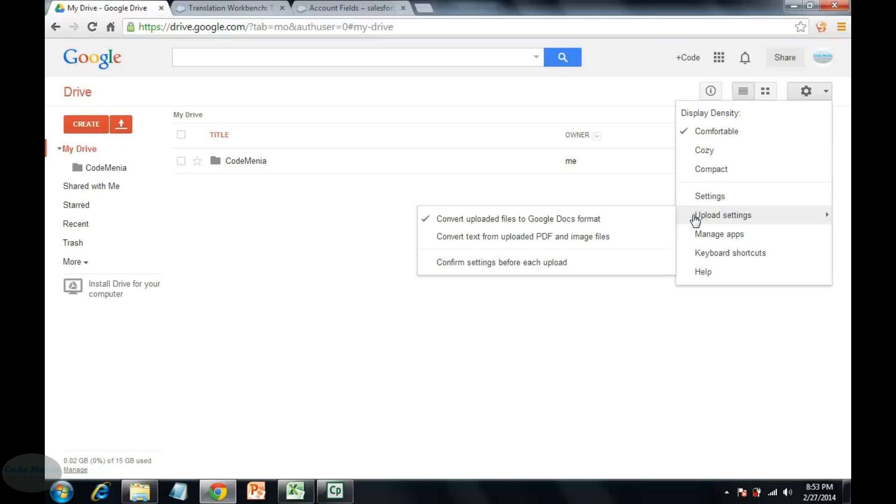
{"action": "mouse_move", "coordinate": [477, 227]}
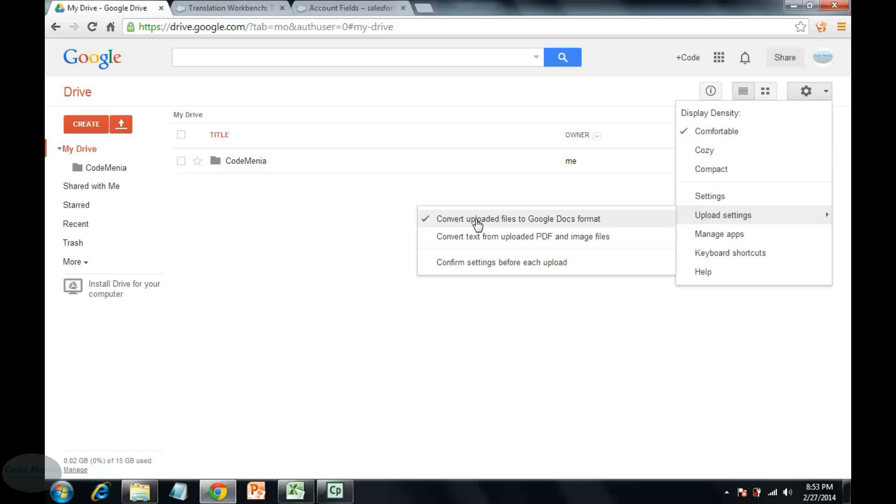
{"action": "mouse_move", "coordinate": [570, 225]}
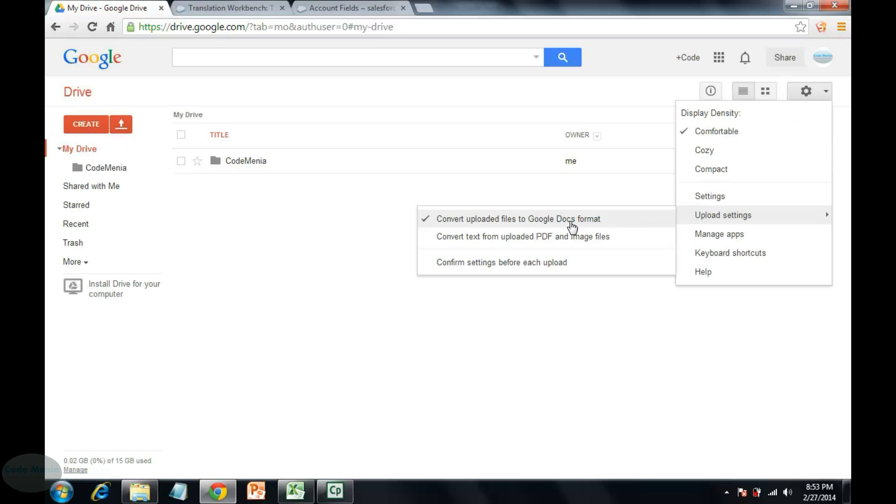
{"action": "mouse_move", "coordinate": [552, 234]}
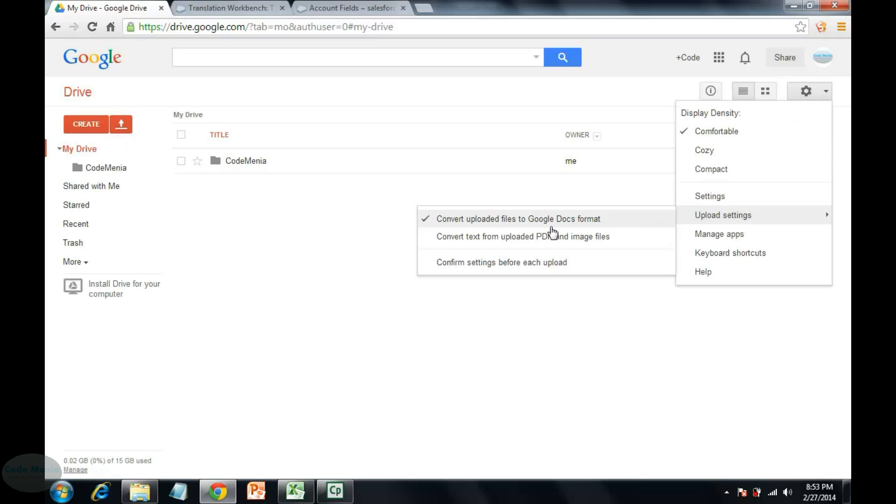
{"action": "mouse_move", "coordinate": [475, 229]}
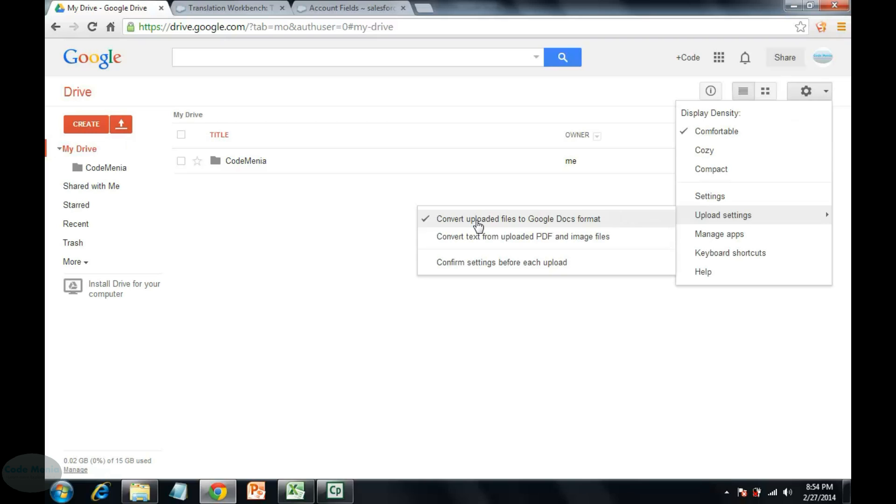
{"action": "mouse_move", "coordinate": [509, 227]}
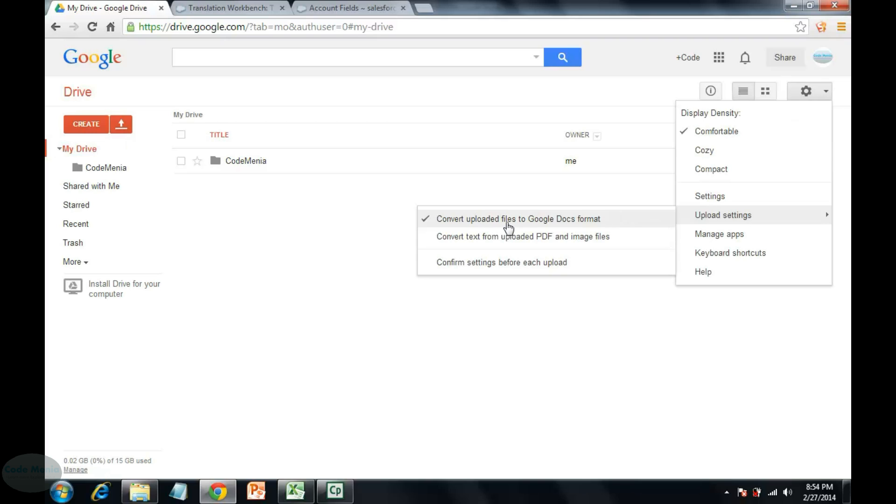
{"action": "mouse_move", "coordinate": [560, 224]}
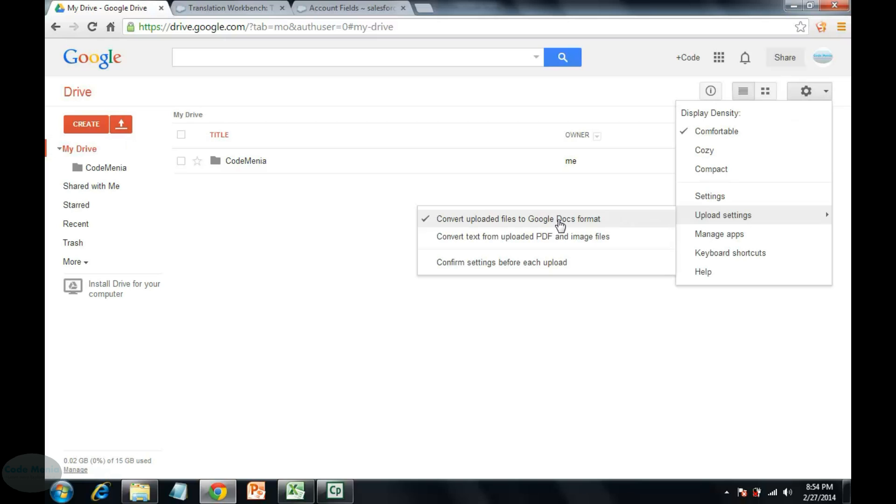
{"action": "left_click", "coordinate": [243, 381]}
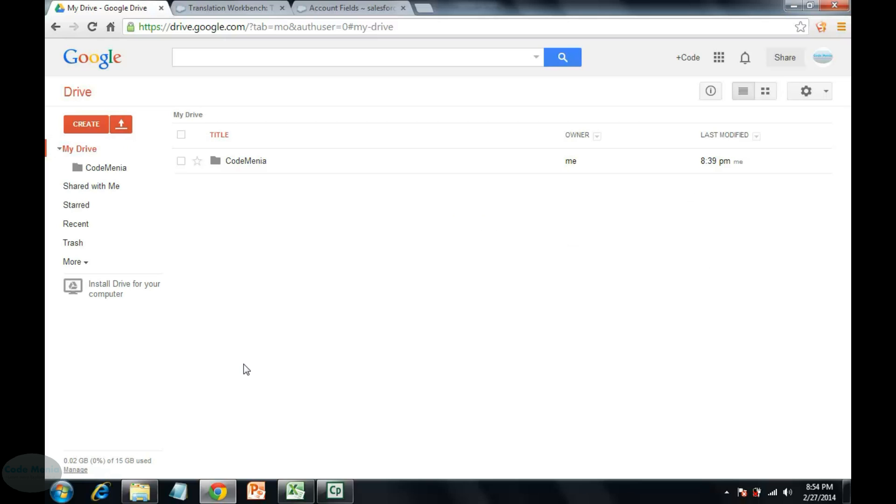
Move the Sample UTF8 workbook from the sample files folder into My Drive.
{"action": "left_click", "coordinate": [140, 491]}
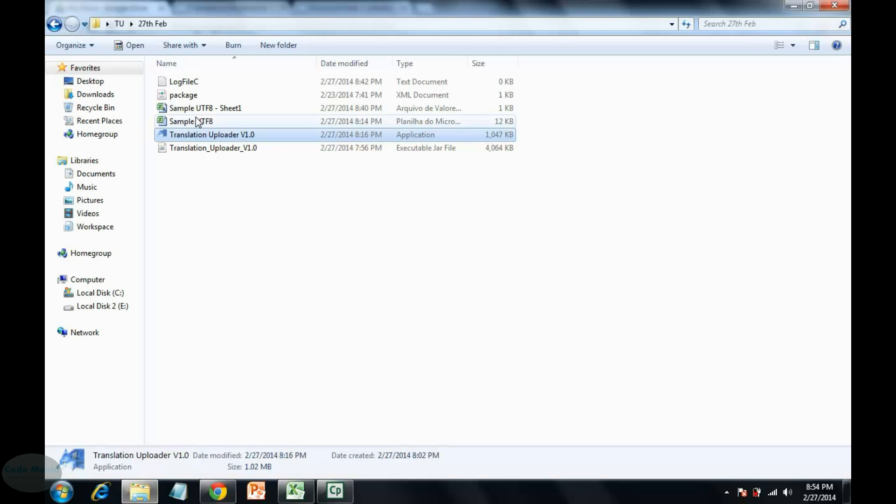
{"action": "left_click", "coordinate": [200, 108]}
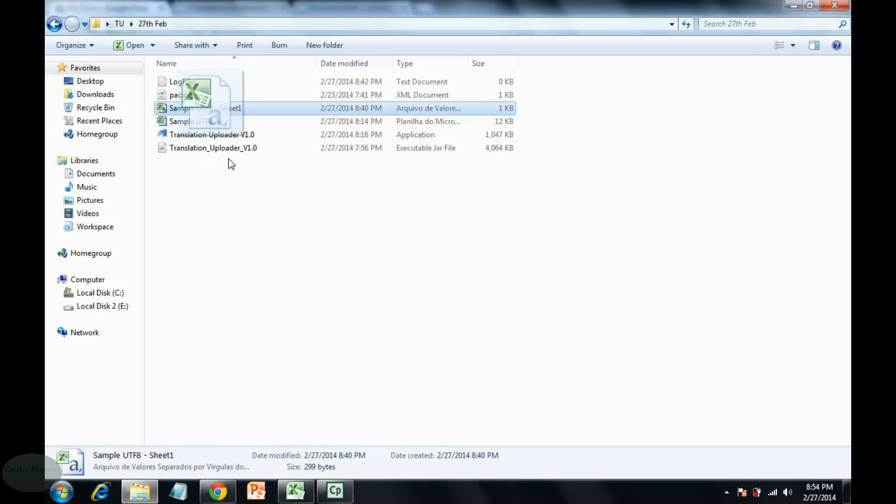
{"action": "left_click", "coordinate": [184, 122]}
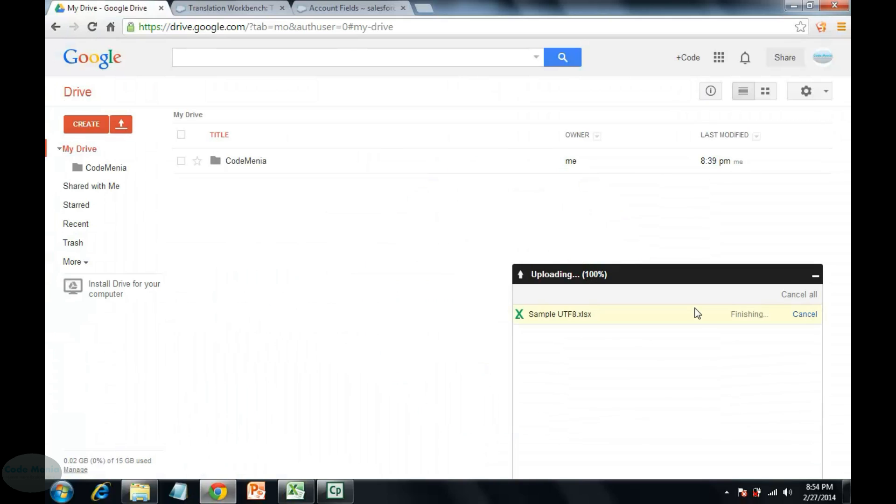
{"action": "mouse_move", "coordinate": [741, 323]}
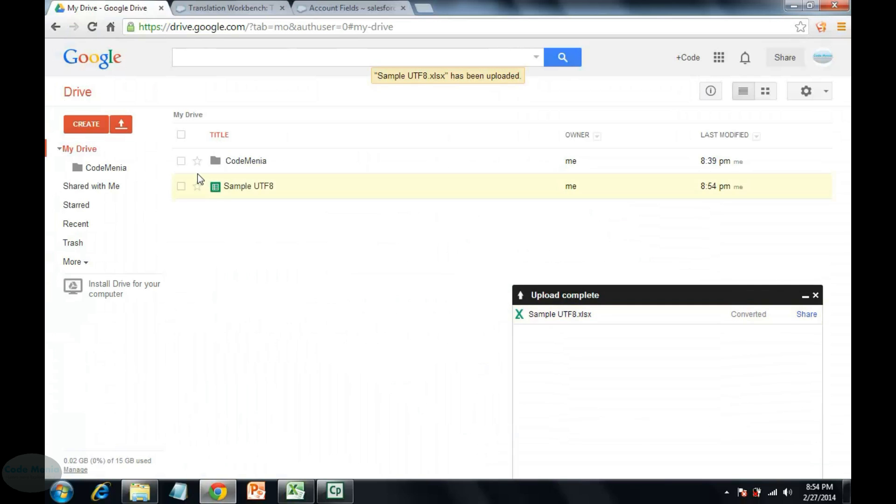
{"action": "mouse_move", "coordinate": [248, 186]}
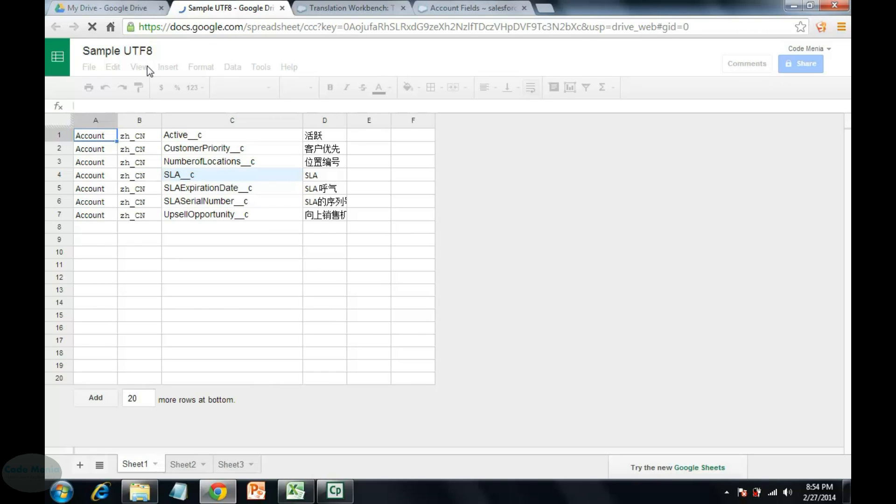
{"action": "mouse_move", "coordinate": [91, 76]}
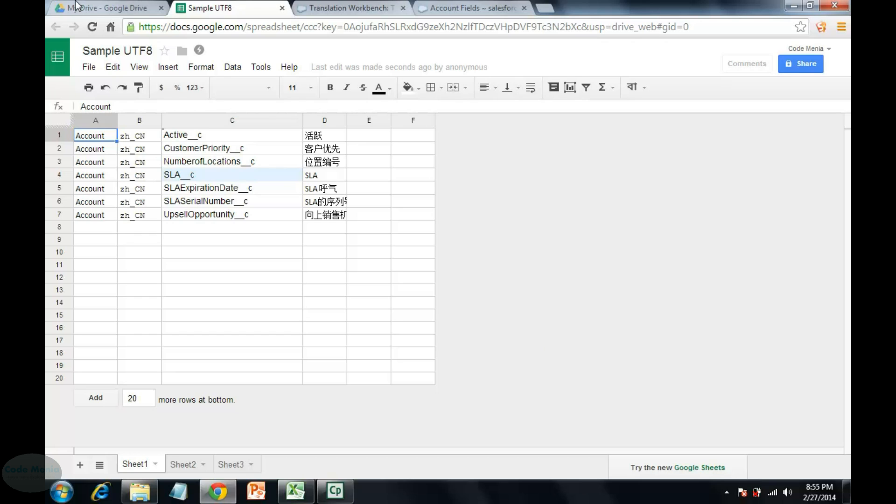
Export the current sheet as CSV, producing 'Sample UTF8 - Sheet1.csv'.
{"action": "left_click", "coordinate": [88, 67]}
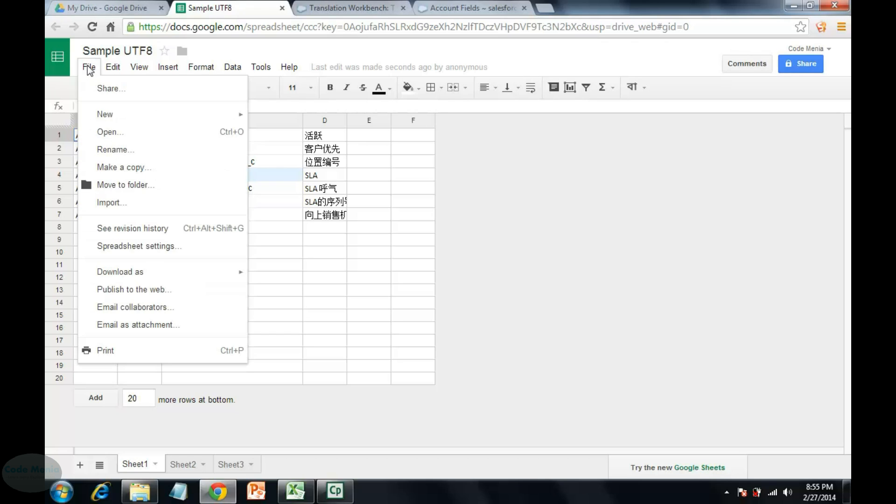
{"action": "mouse_move", "coordinate": [146, 275]}
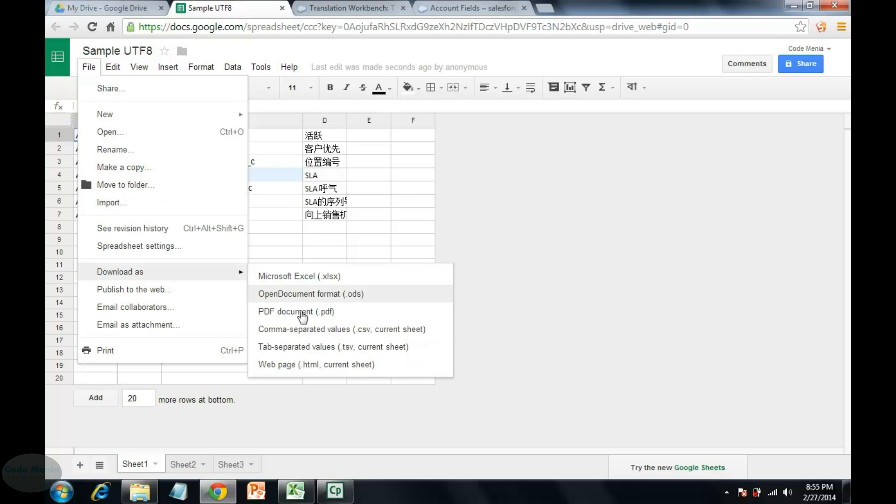
{"action": "mouse_move", "coordinate": [296, 335]}
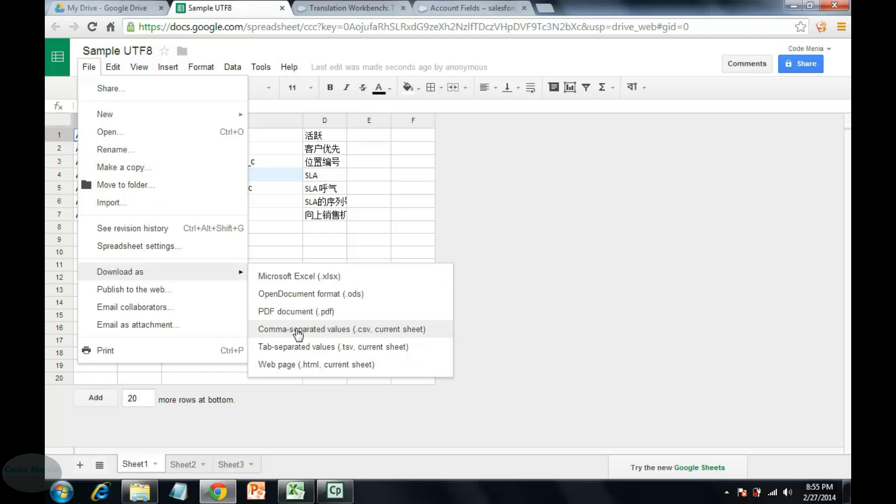
{"action": "left_click", "coordinate": [341, 329]}
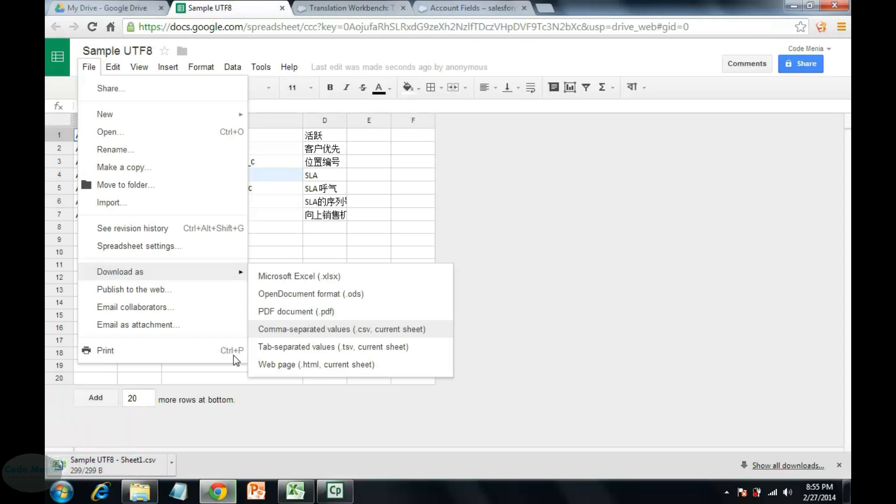
{"action": "left_click", "coordinate": [340, 329]}
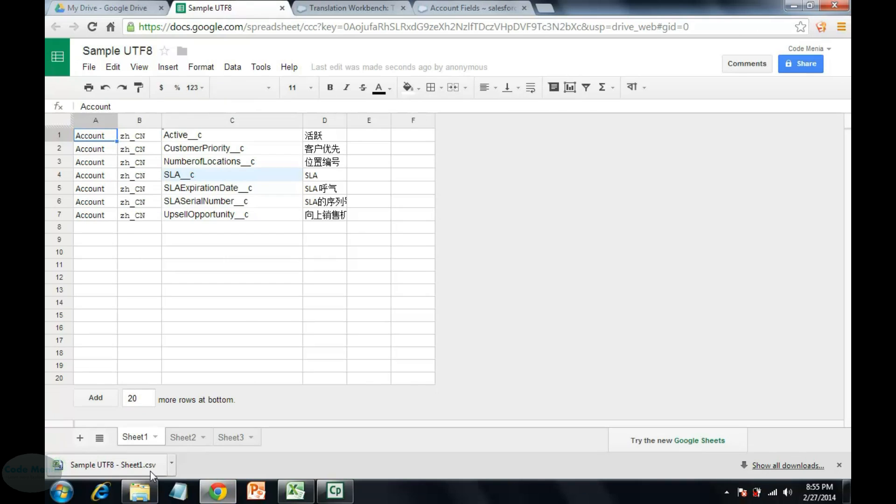
{"action": "mouse_move", "coordinate": [208, 429]}
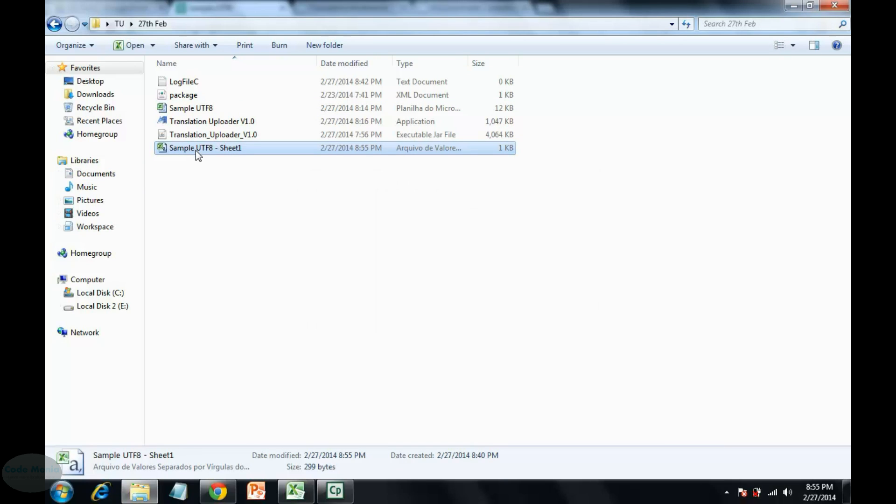
{"action": "mouse_move", "coordinate": [195, 154]}
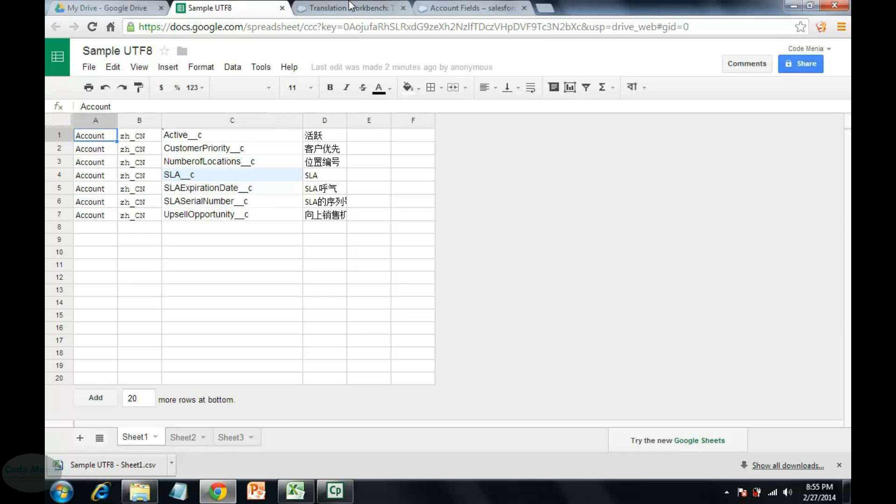
Switch to the Translation Workbench tab listing the untranslated Account field labels.
{"action": "left_click", "coordinate": [353, 8]}
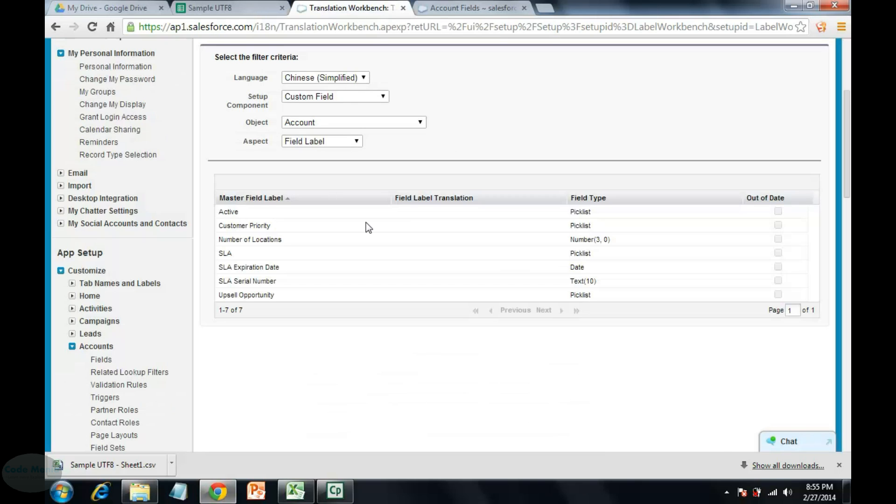
{"action": "mouse_move", "coordinate": [238, 273]}
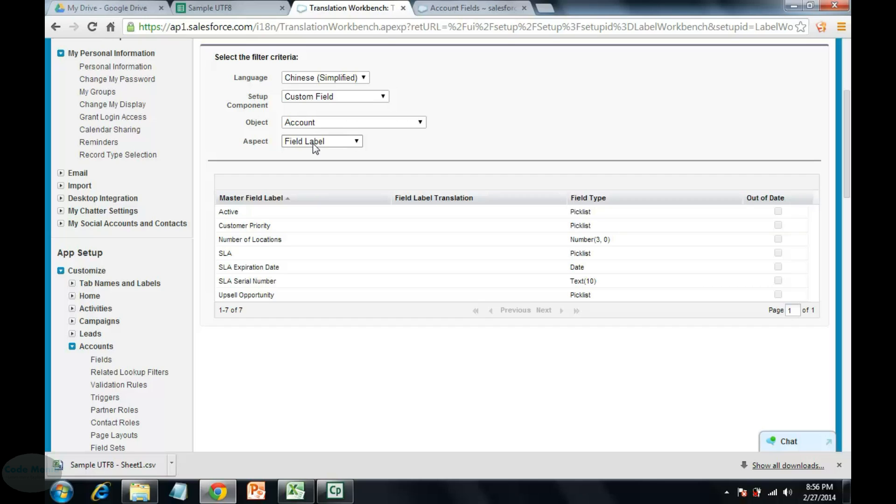
Toggle Aspect to Related List Label and back to Field Label, then show the 27th Feb folder.
{"action": "left_click", "coordinate": [321, 141]}
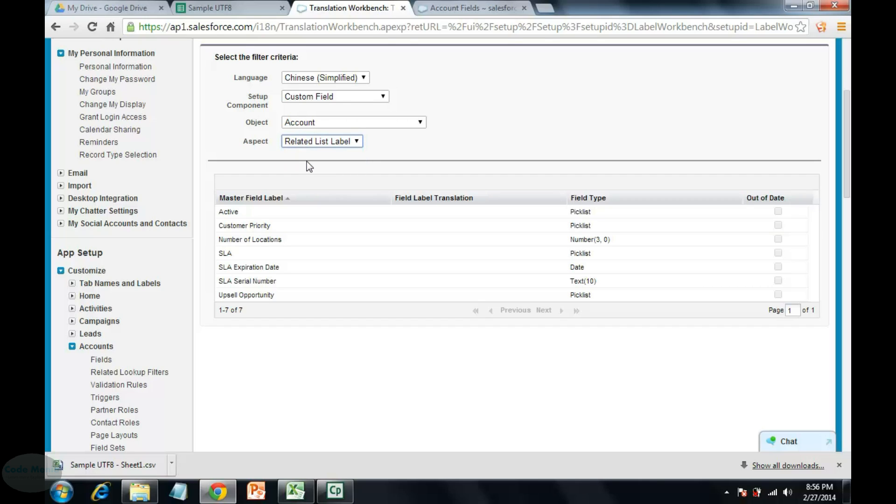
{"action": "mouse_move", "coordinate": [297, 165]}
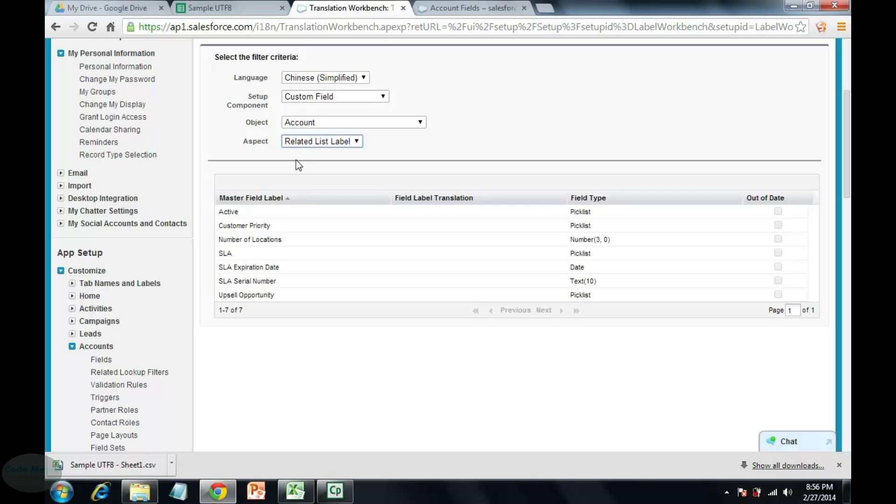
{"action": "left_click", "coordinate": [321, 141]}
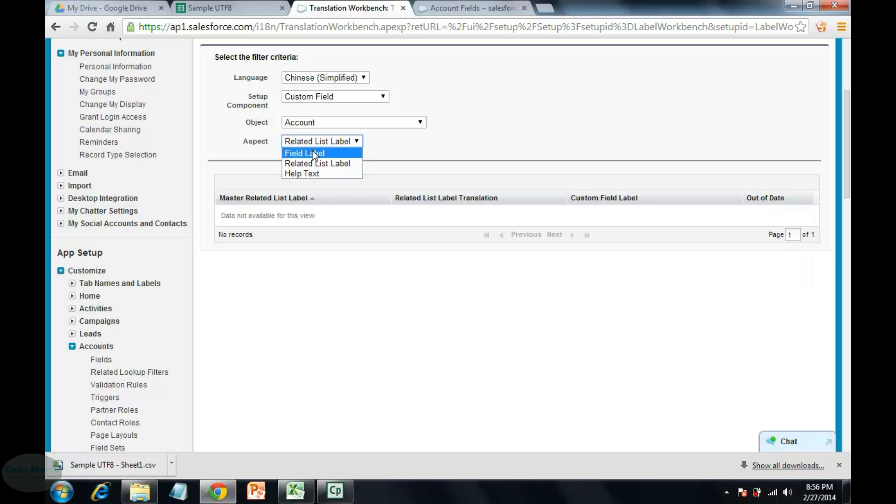
{"action": "left_click", "coordinate": [304, 153]}
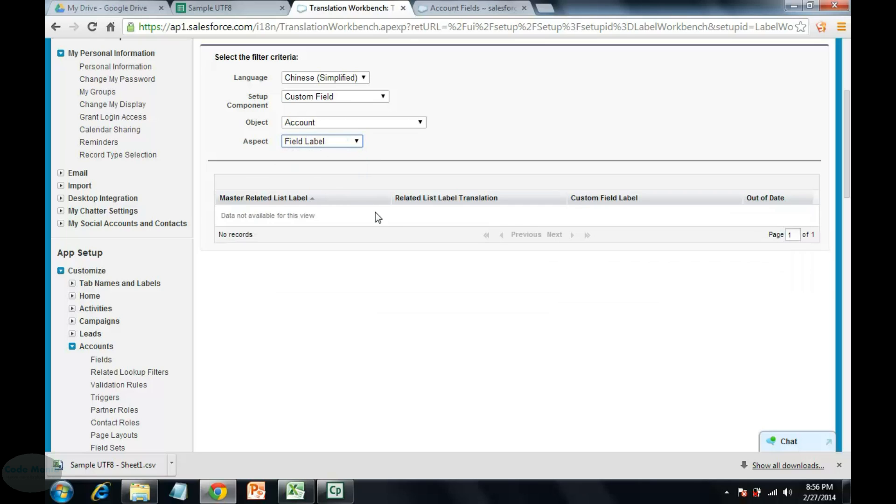
{"action": "mouse_move", "coordinate": [406, 217]}
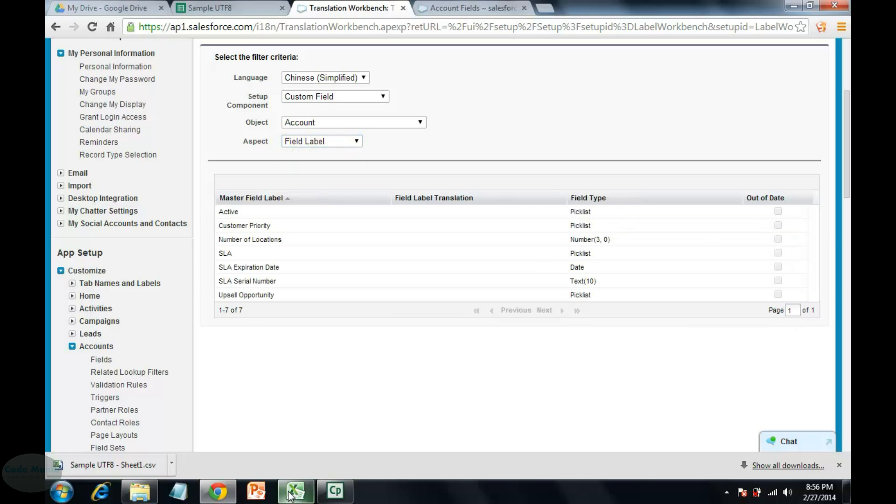
{"action": "left_click", "coordinate": [295, 491]}
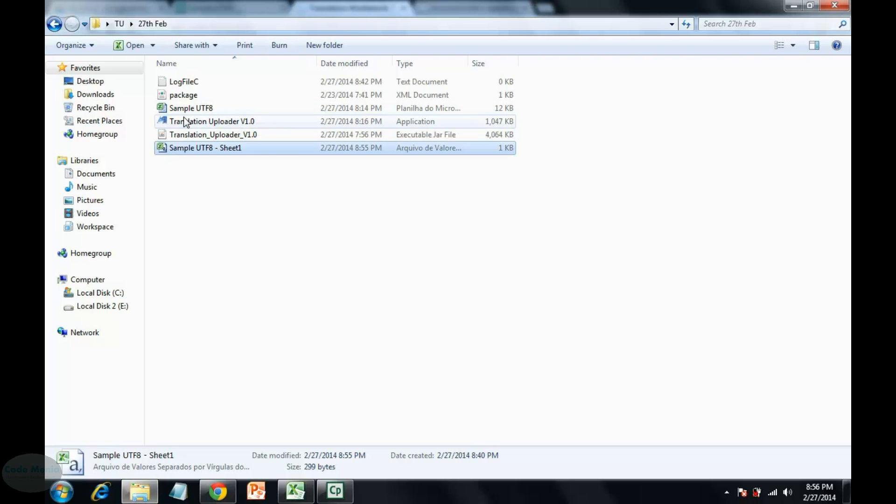
Select and run Translation Uploader V1.0 from the 27th Feb folder.
{"action": "left_click", "coordinate": [207, 121]}
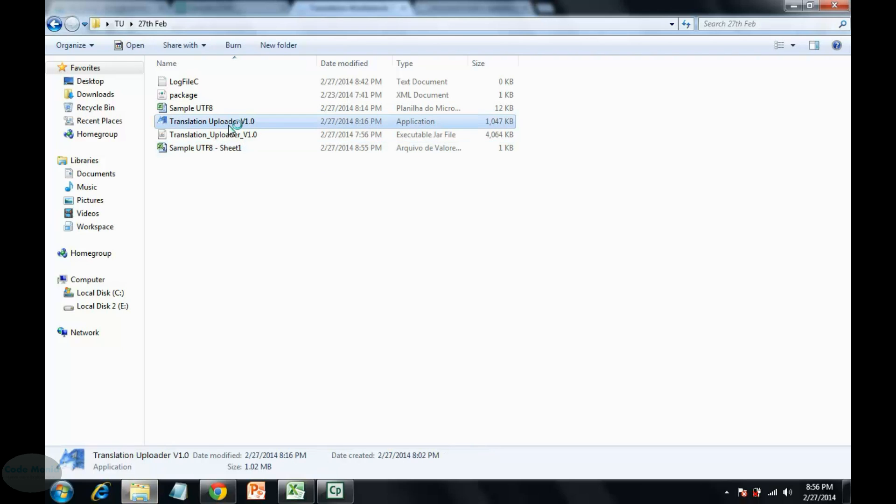
{"action": "mouse_move", "coordinate": [201, 127]}
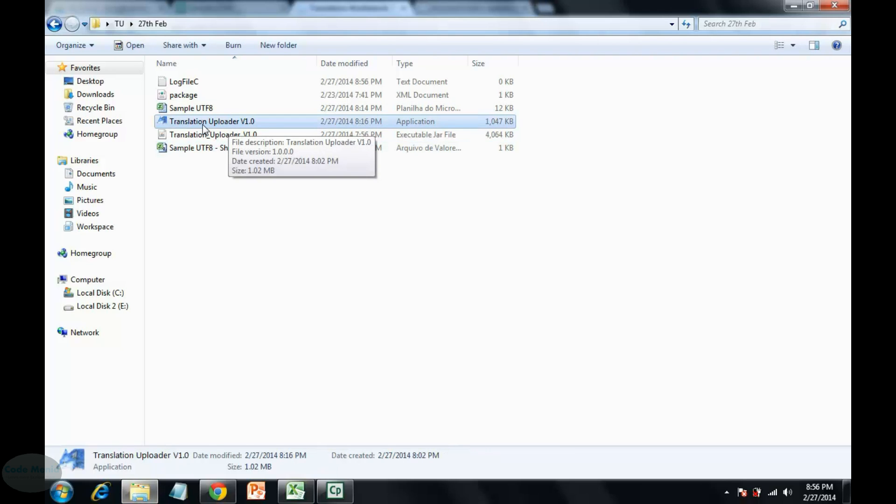
{"action": "double_click", "coordinate": [207, 121]}
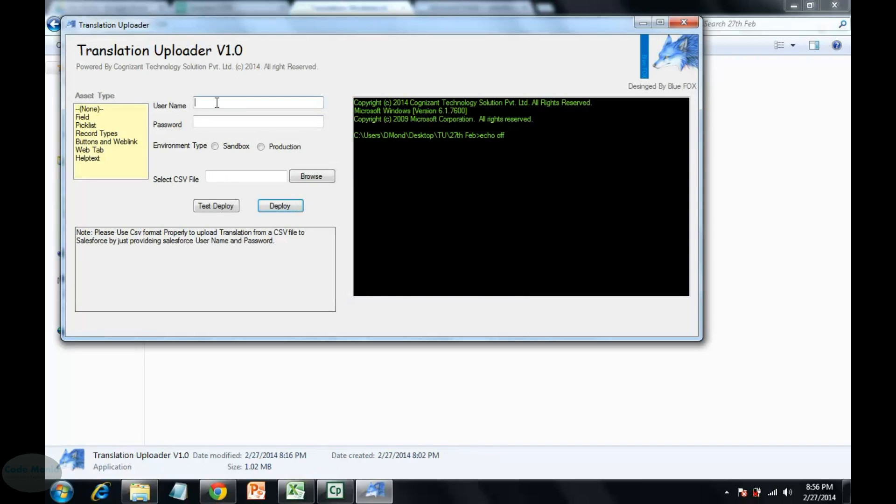
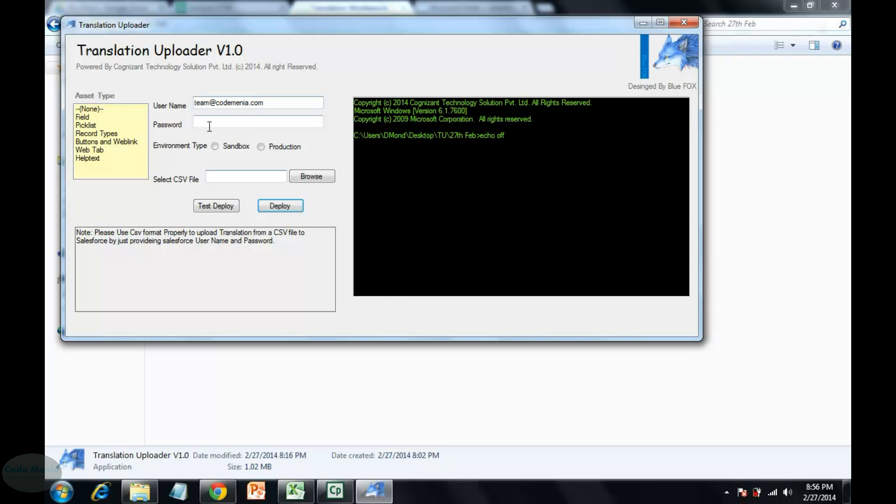
{"action": "type", "text": "•"}
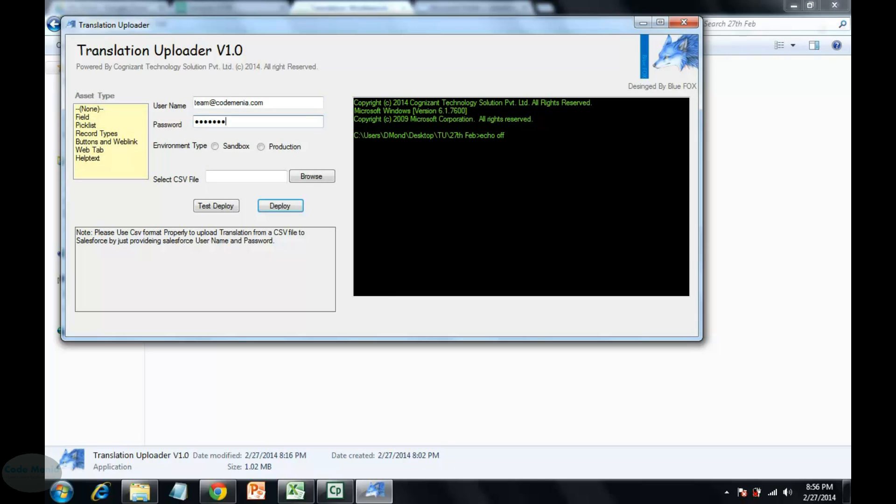
Target the Production environment and choose the Sample UTF8 - Sheet1 CSV file.
{"action": "left_click", "coordinate": [261, 147]}
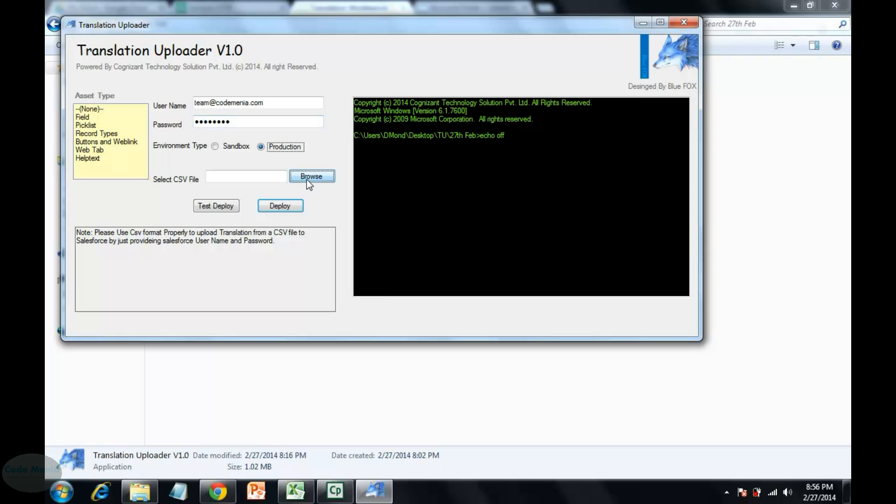
{"action": "left_click", "coordinate": [312, 176]}
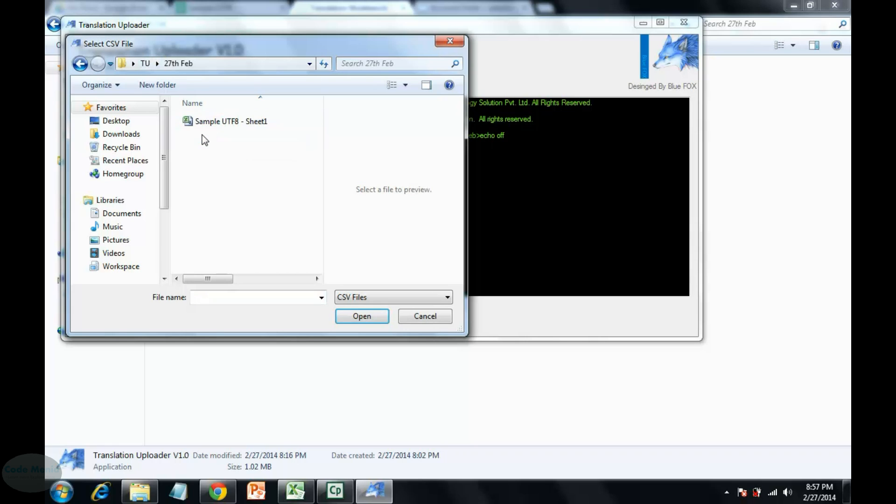
{"action": "left_click", "coordinate": [362, 316]}
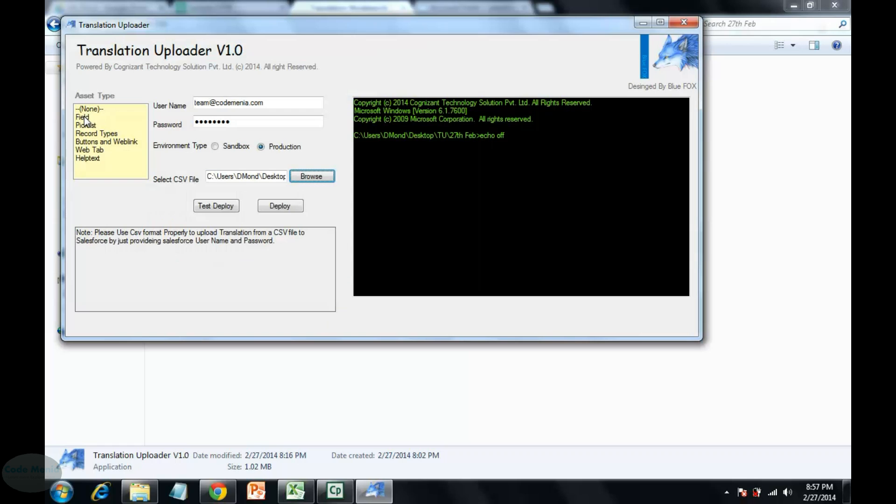
Set asset type to Field, acknowledge the warning, and deploy translations to Production.
{"action": "left_click", "coordinate": [280, 205]}
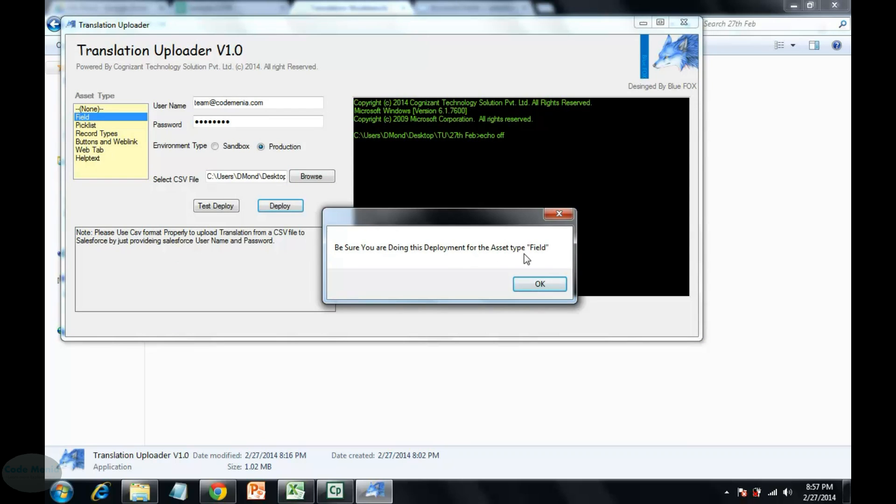
{"action": "left_click", "coordinate": [540, 284]}
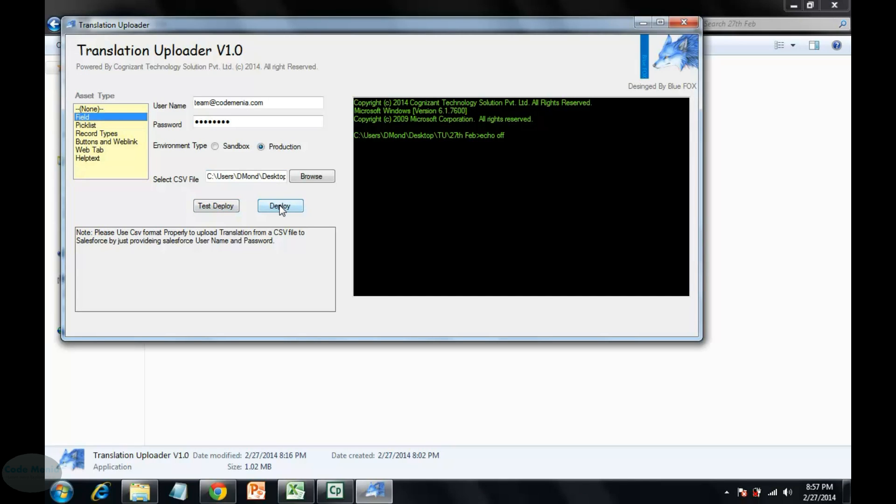
{"action": "left_click", "coordinate": [280, 206]}
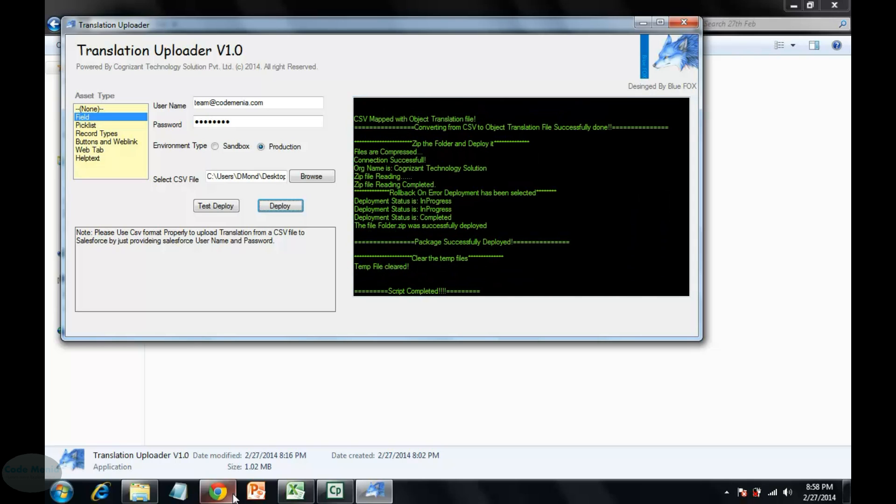
Return to Translation Workbench and toggle Aspect to Related List Label and back to Field Label.
{"action": "left_click", "coordinate": [217, 491]}
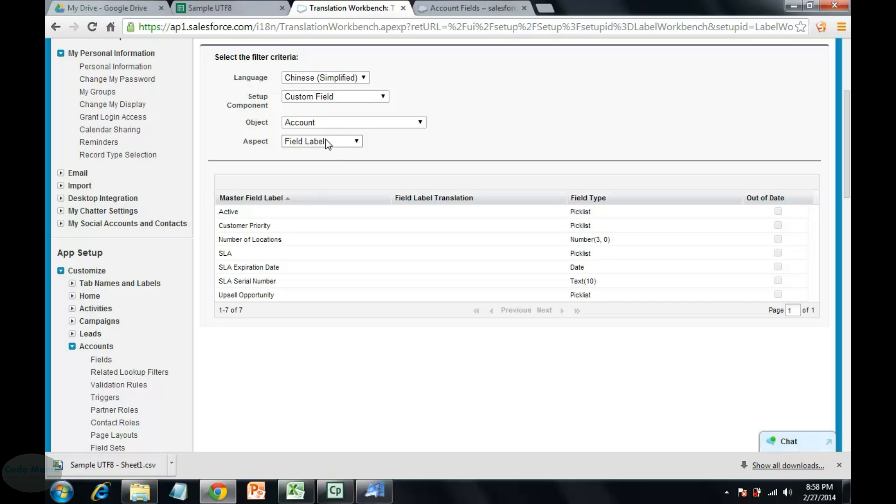
{"action": "left_click", "coordinate": [322, 141]}
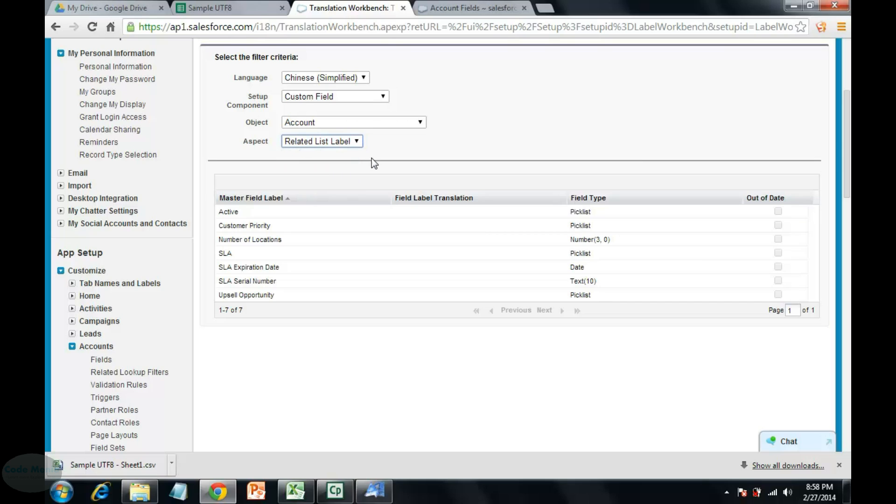
{"action": "left_click", "coordinate": [322, 141]}
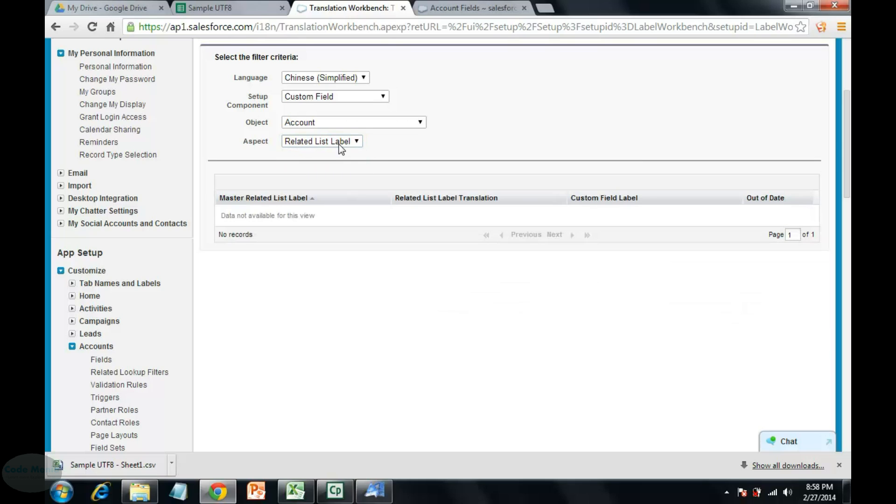
{"action": "left_click", "coordinate": [322, 141]}
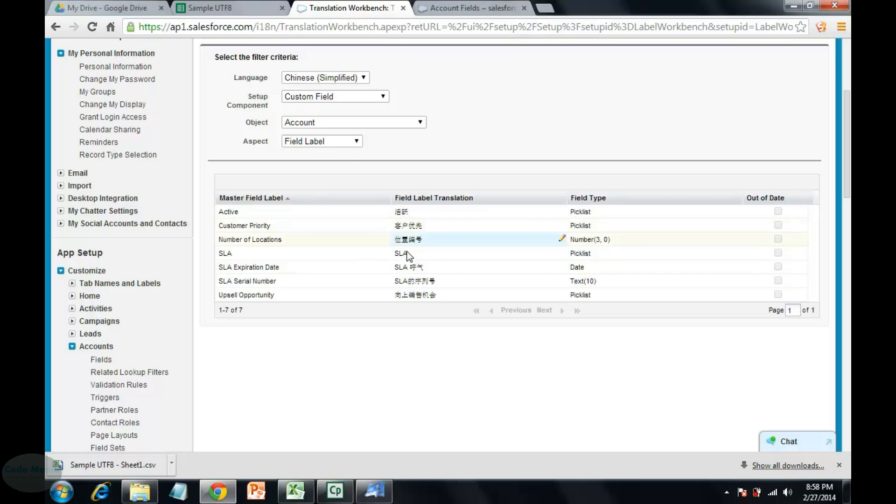
{"action": "mouse_move", "coordinate": [296, 492]}
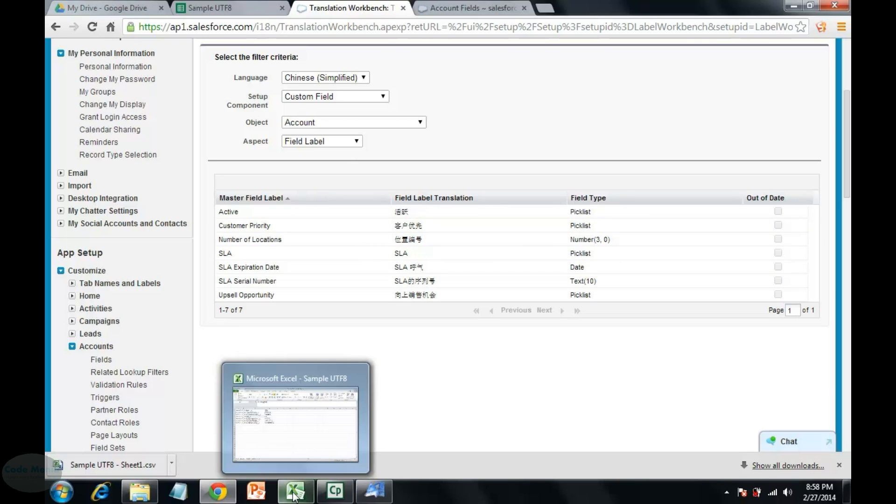